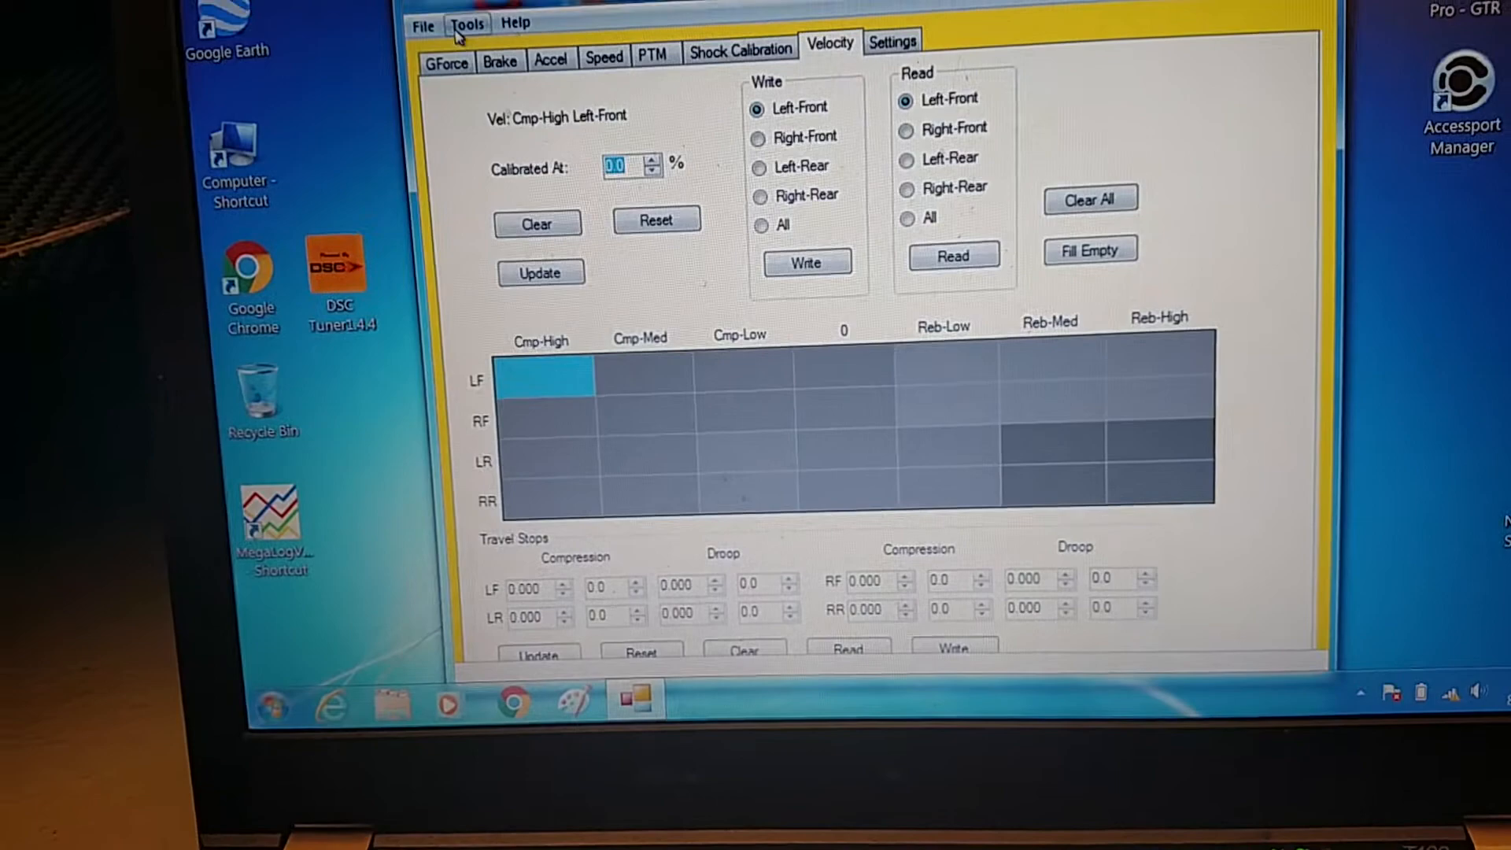
# Open the Switch Select window from Tools > Switch Input….
pyautogui.click(466, 23)
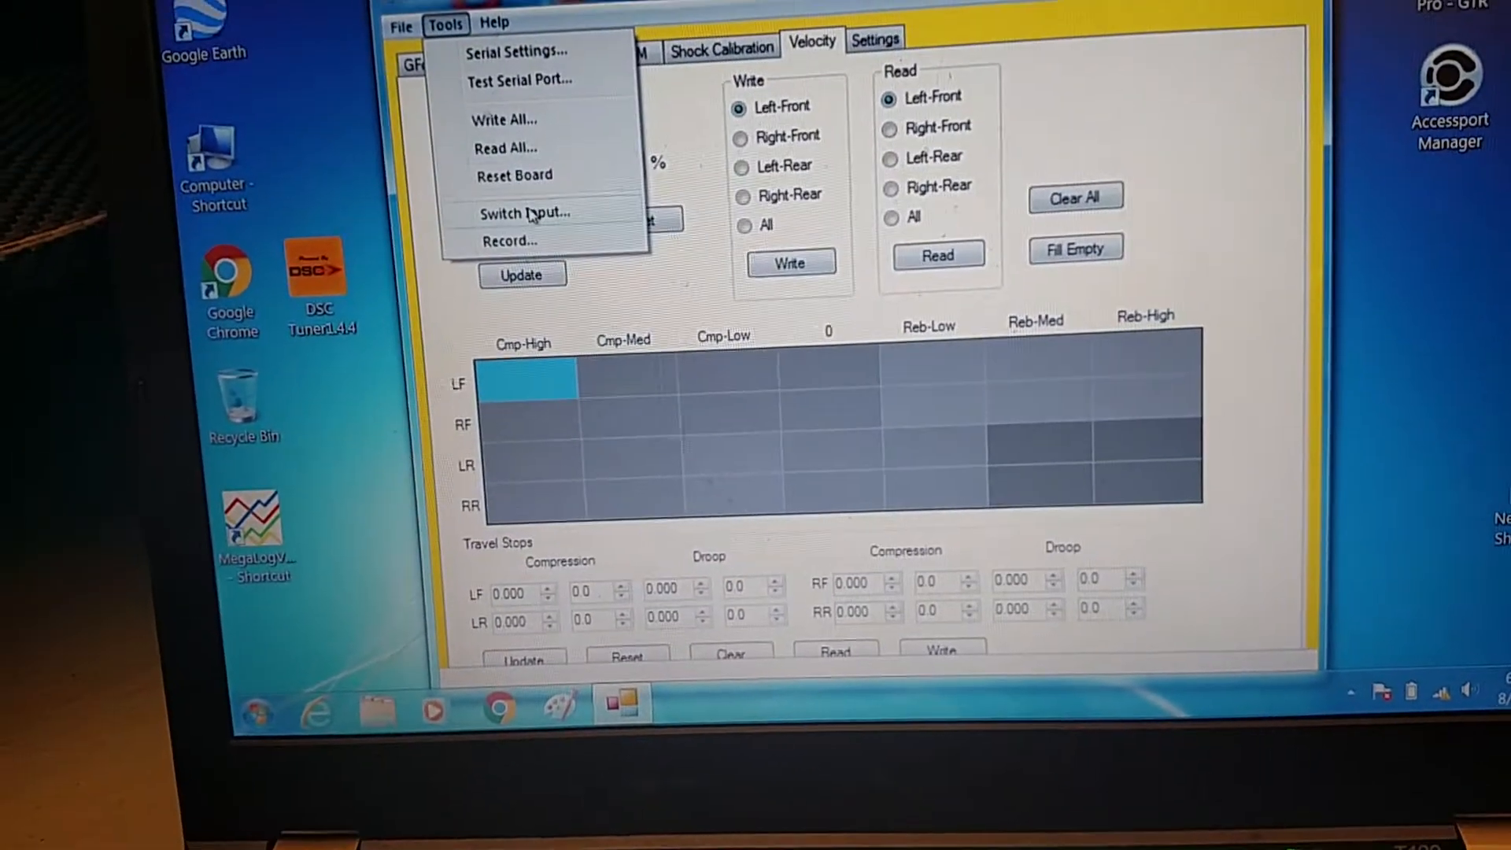
pyautogui.click(521, 214)
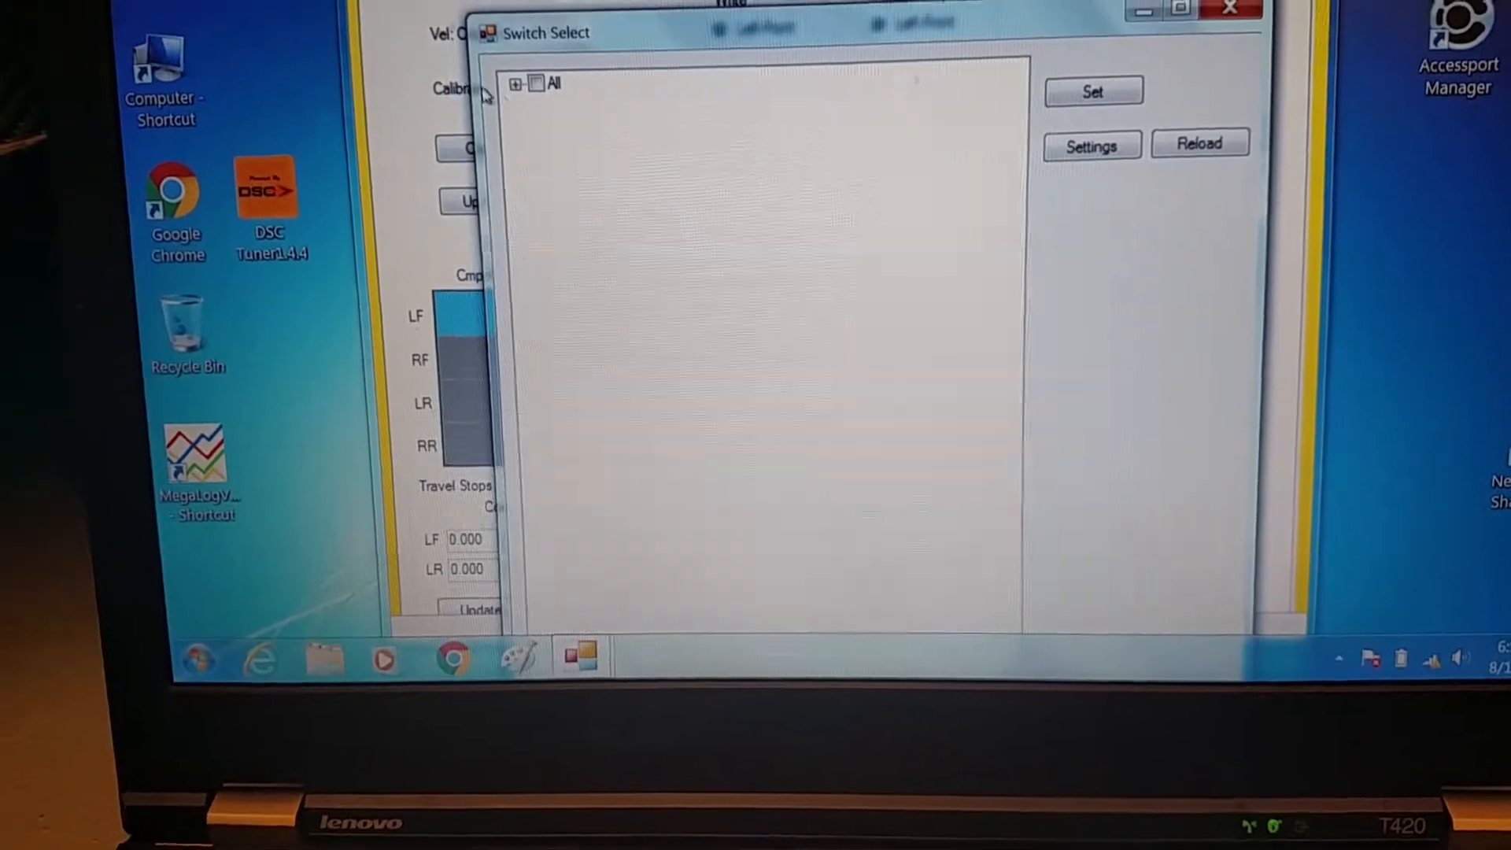
# Expand All and the Velocity group to reach LF RH Velocity and LF Velocity Idx.
pyautogui.click(521, 85)
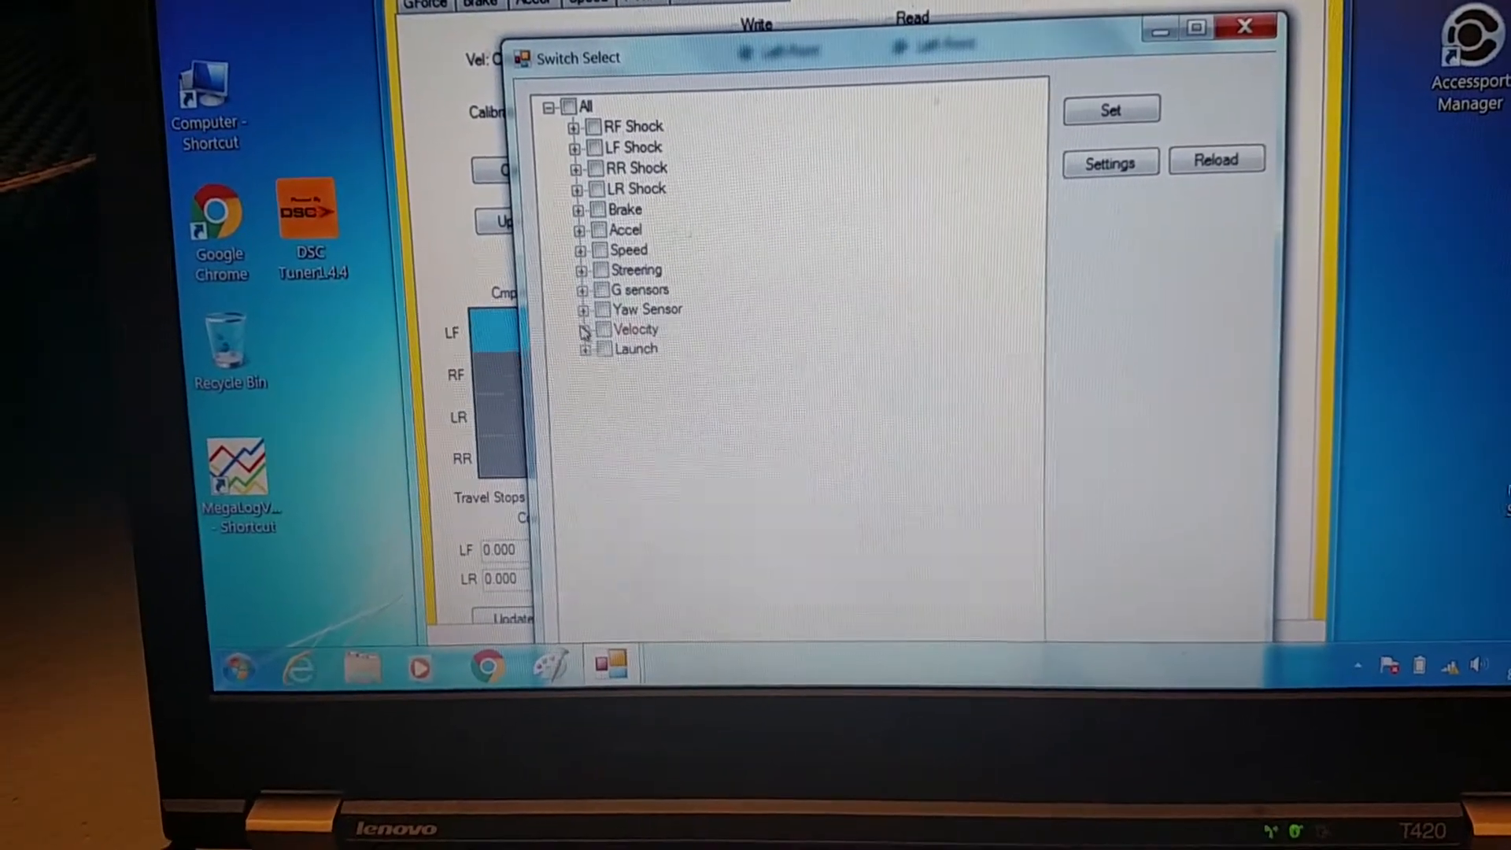
pyautogui.click(583, 329)
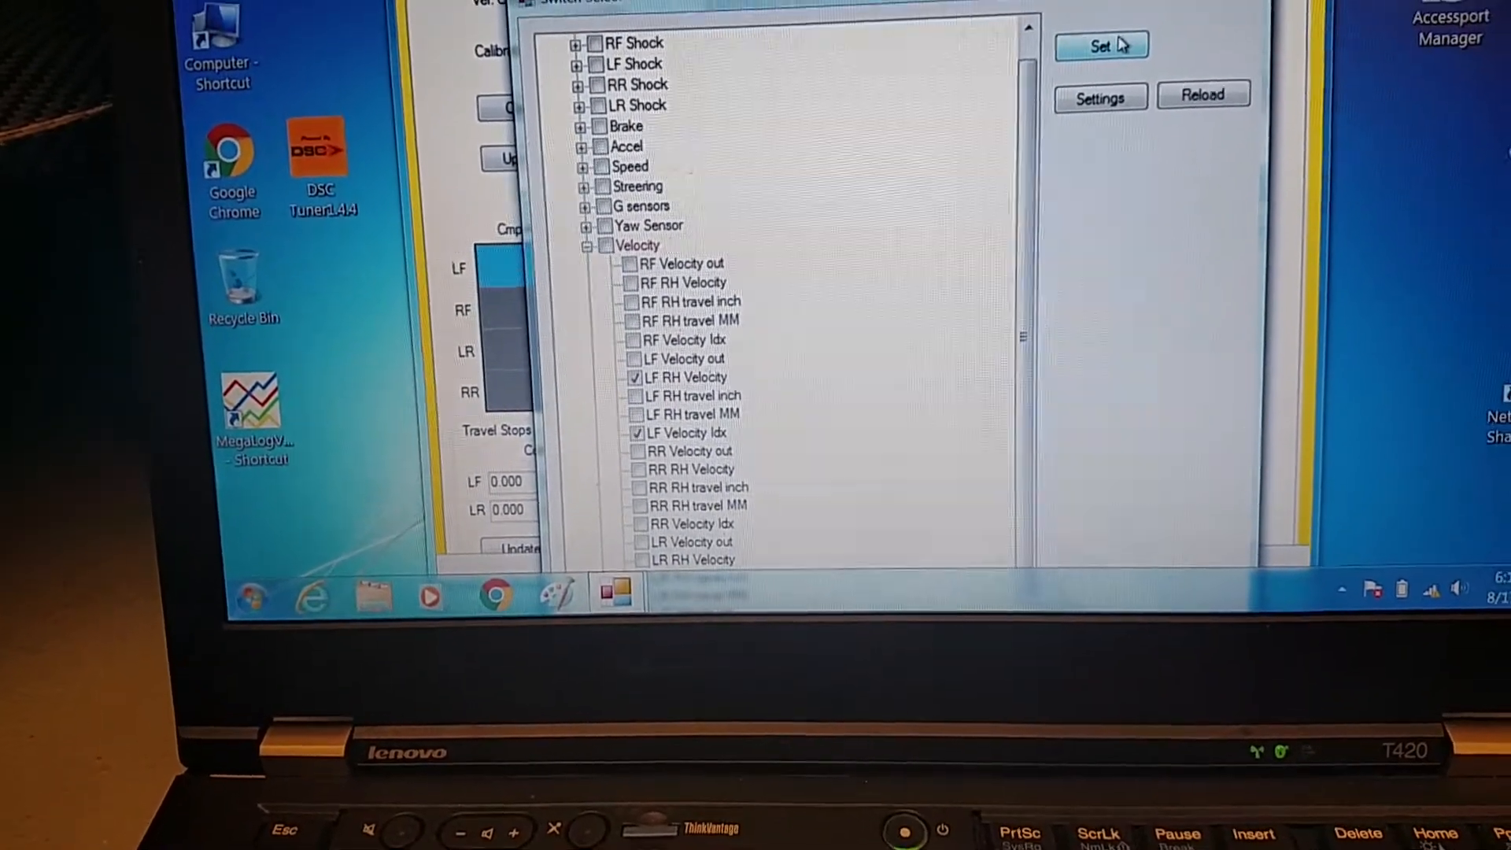
# Write the selected velocity inputs to the board and close the 100% progress dialog.
pyautogui.click(1101, 45)
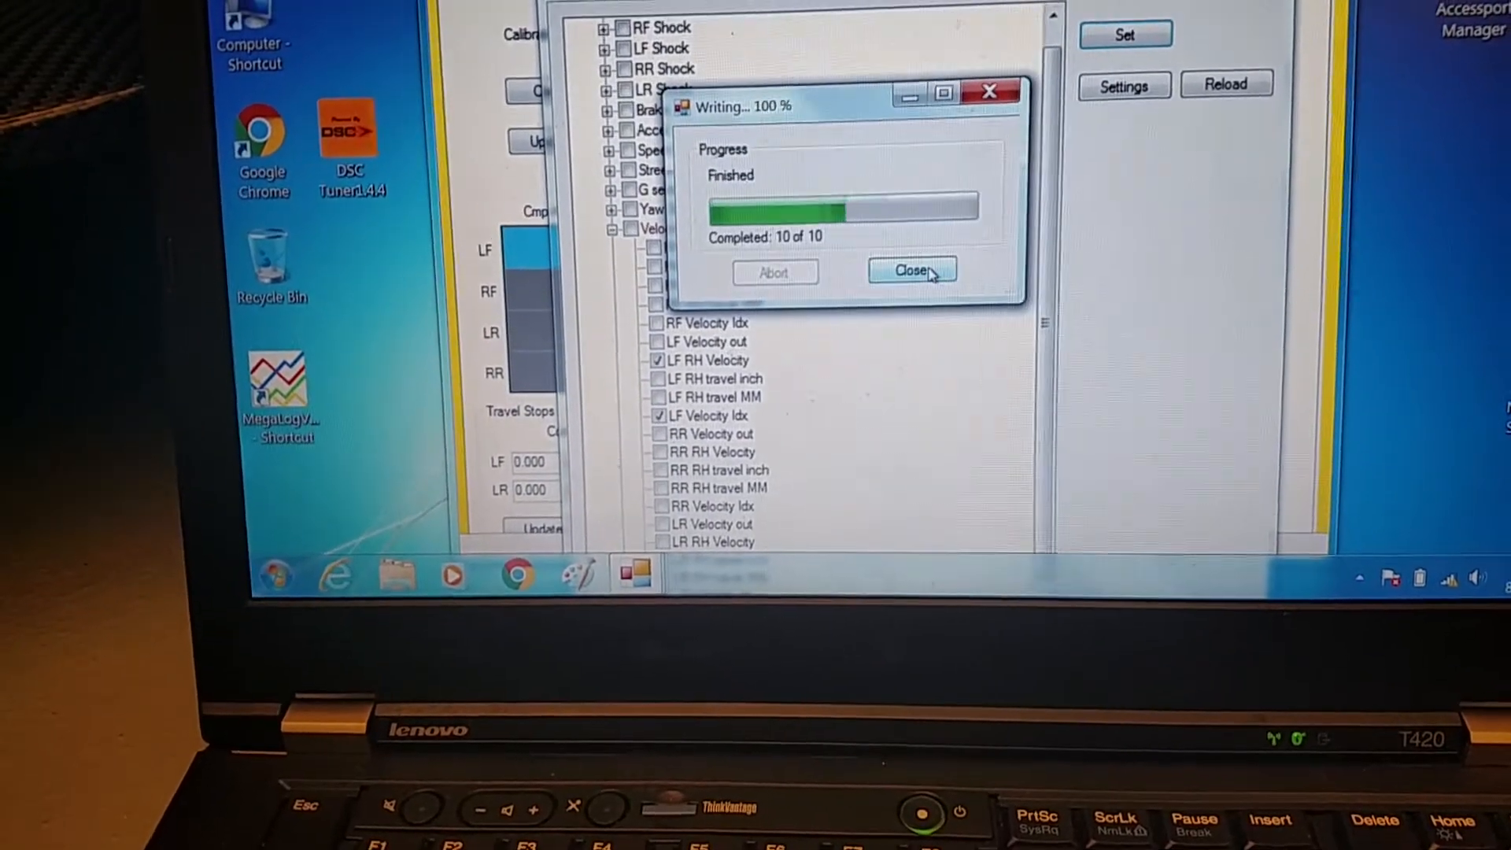
pyautogui.click(914, 270)
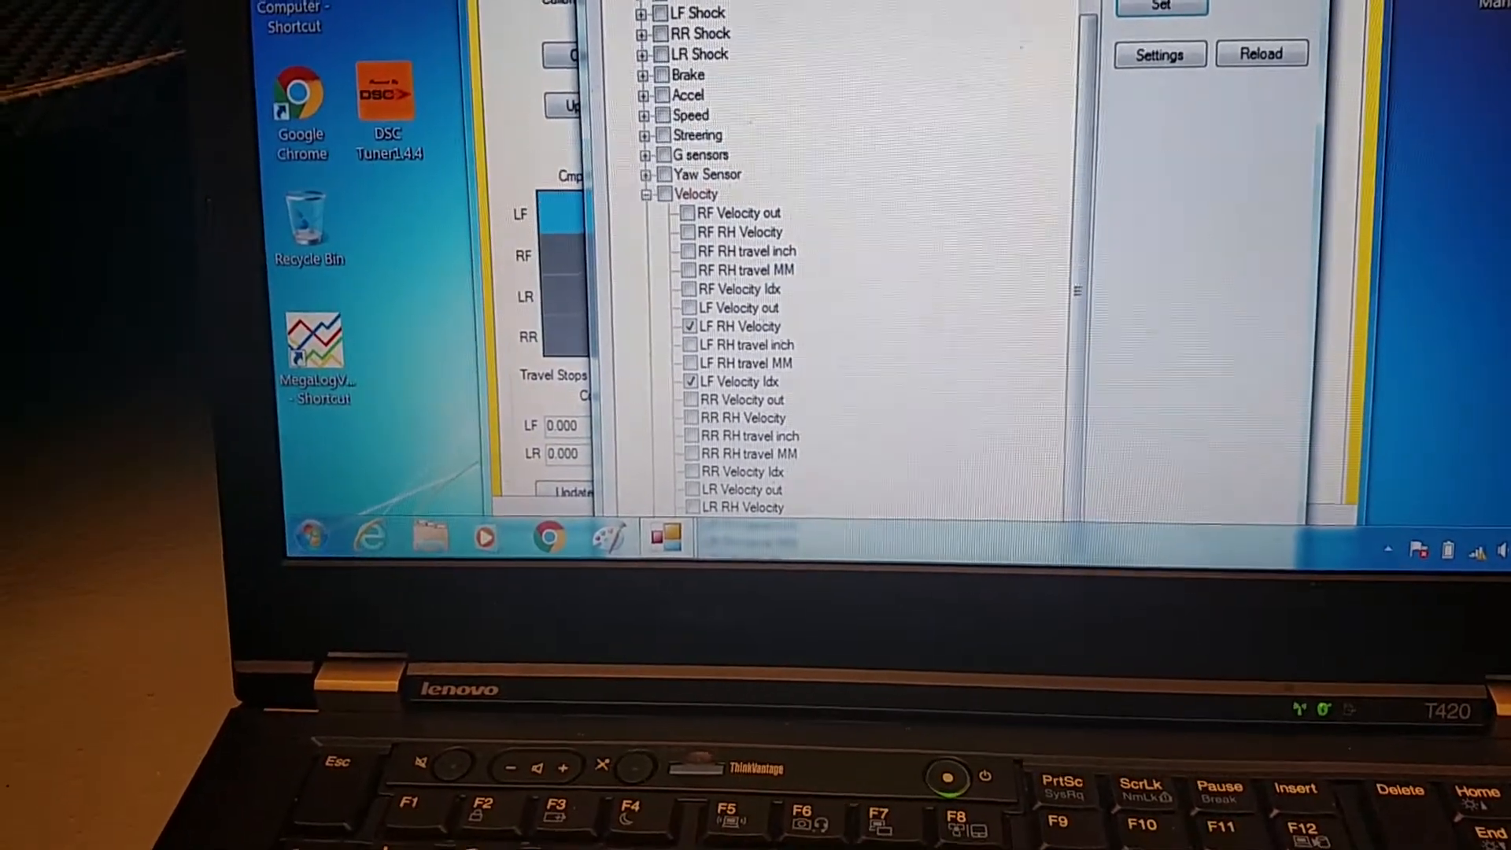